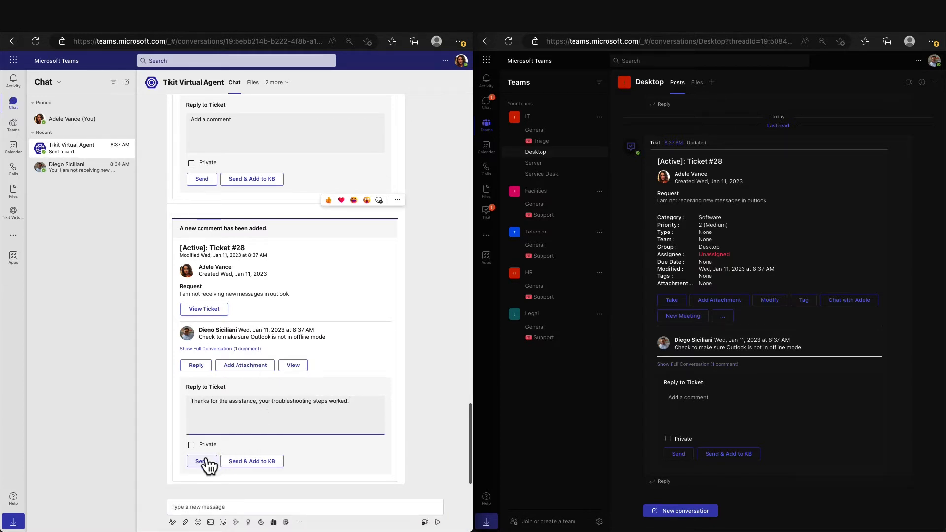
Send Adele's thank-you reply confirming the troubleshooting steps worked on Ticket #28
{"action": "left_click", "coordinate": [201, 461]}
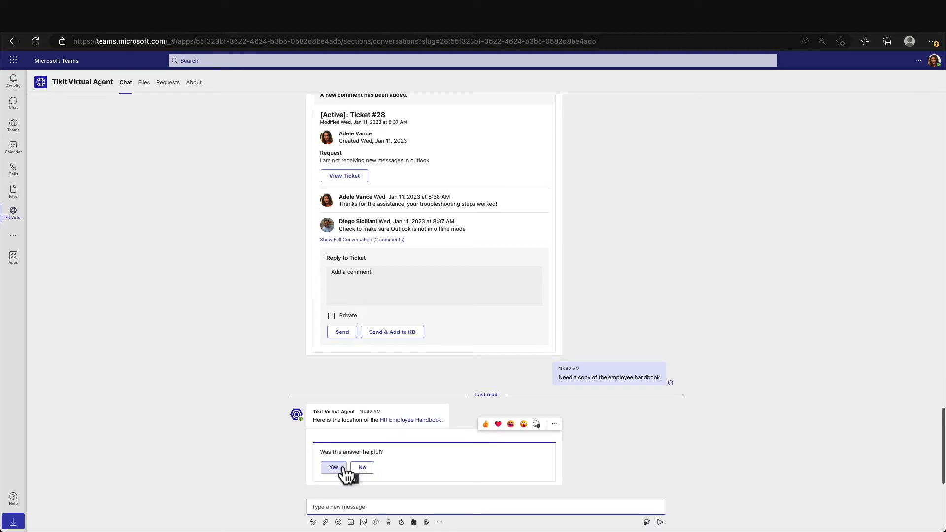
Mark the virtual agent's HR Employee Handbook link answer as helpful
{"action": "left_click", "coordinate": [334, 467]}
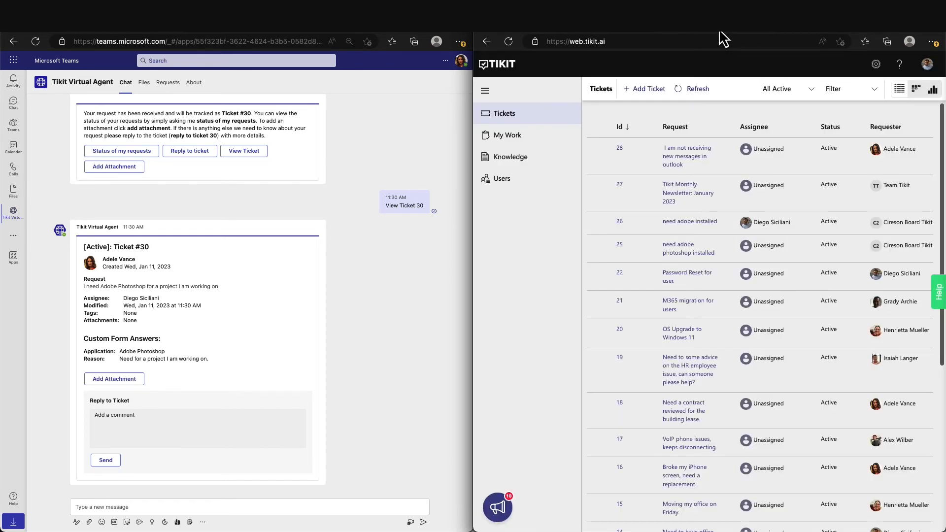
Bring the Tikit web portal's All Active tickets list to the front
{"action": "left_click", "coordinate": [786, 89]}
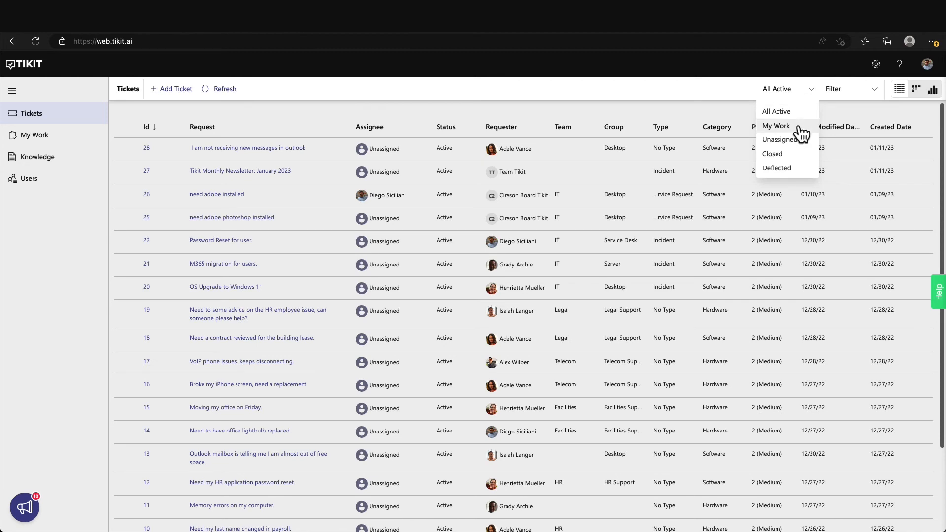
Switch the ticket view to My Work, showing Diego's tickets #30 and #26
{"action": "left_click", "coordinate": [775, 126]}
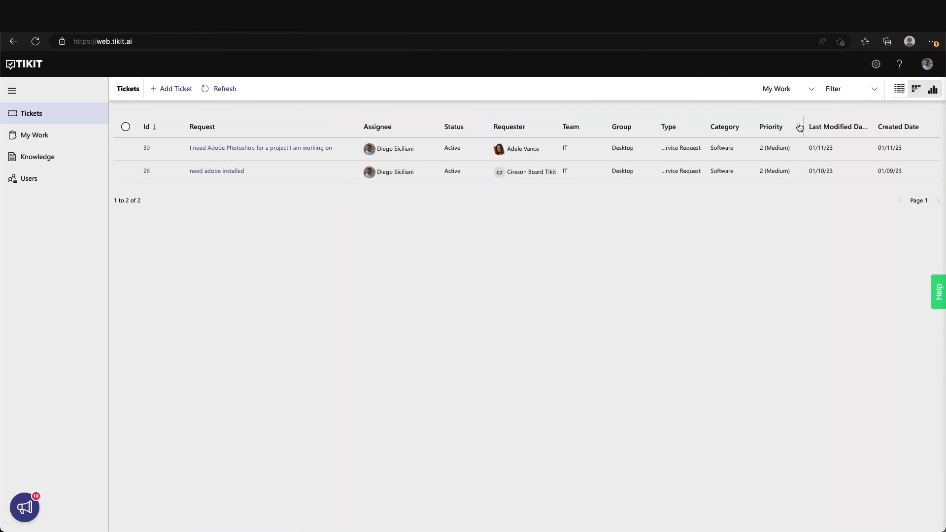